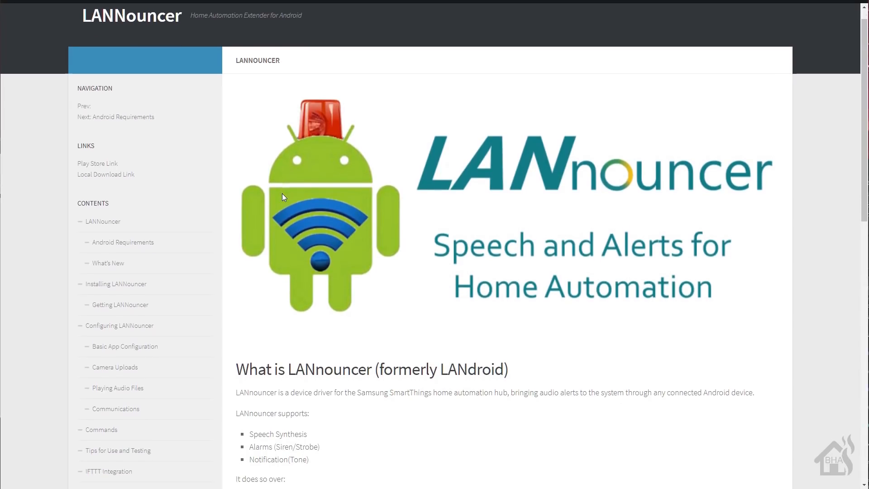
Step: Scroll through the page content before heading to the Play Store search
scroll(down, 3)
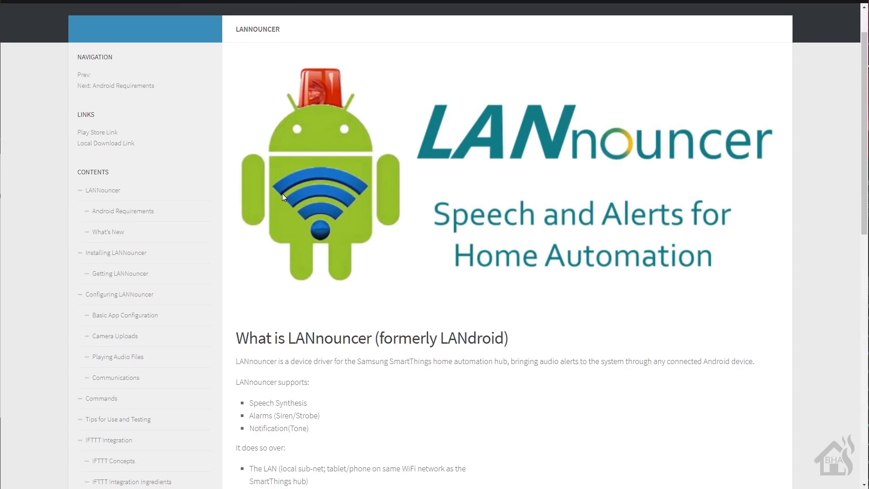
scroll(down, 3)
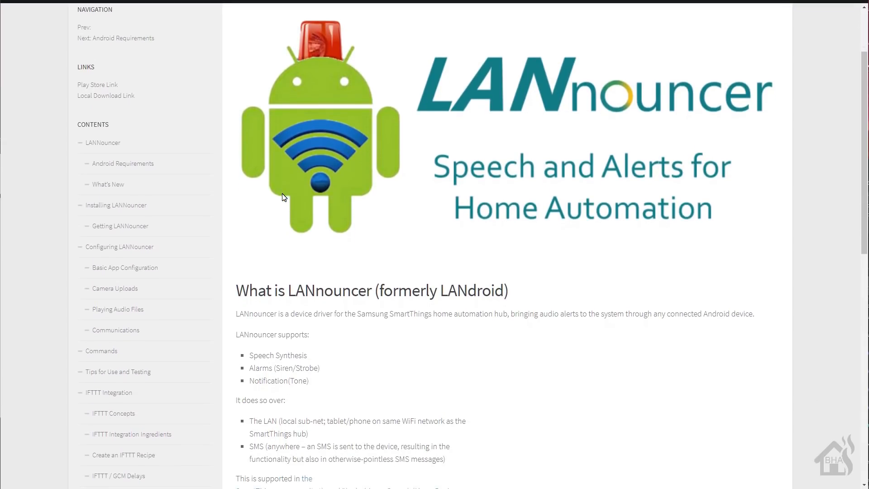
scroll(down, 3)
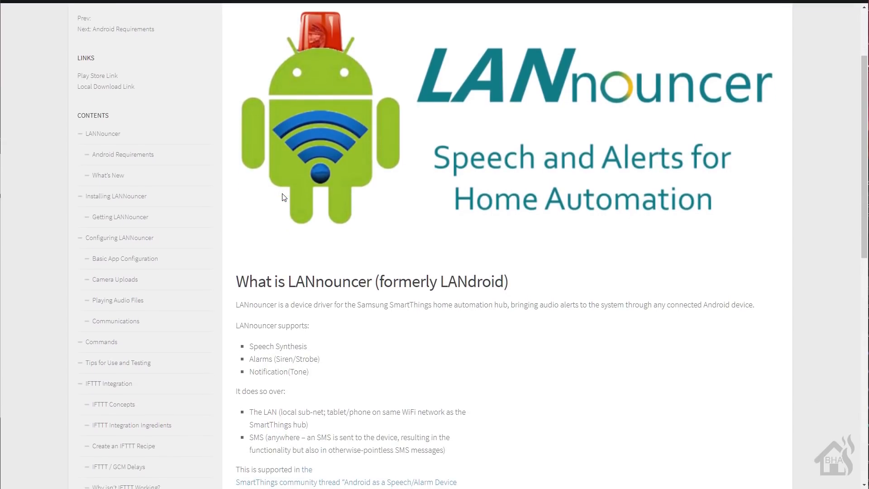
scroll(down, 3)
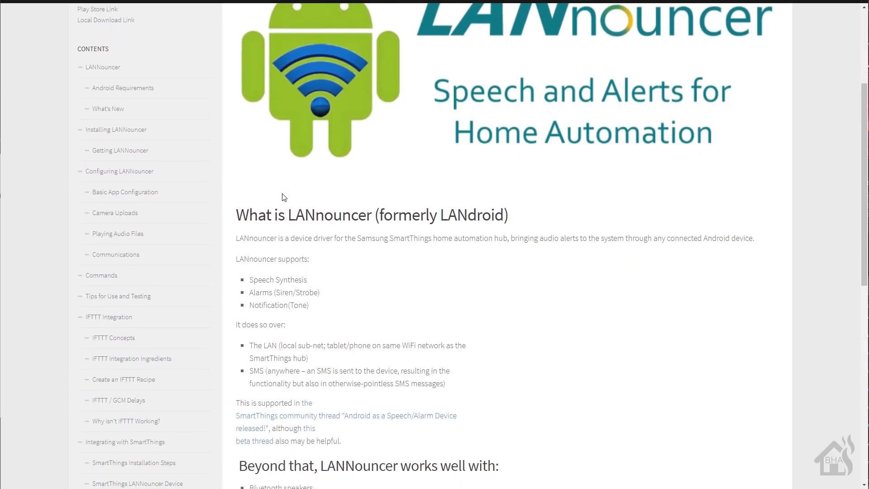
scroll(down, 3)
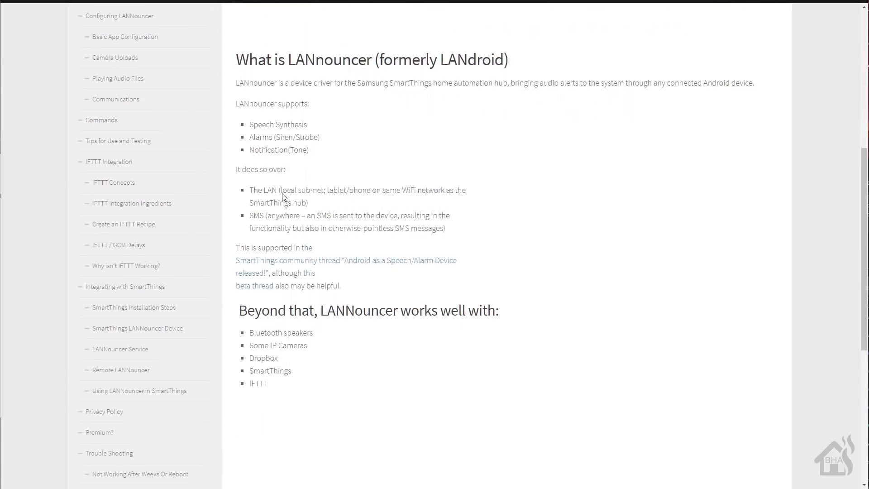
scroll(down, 3)
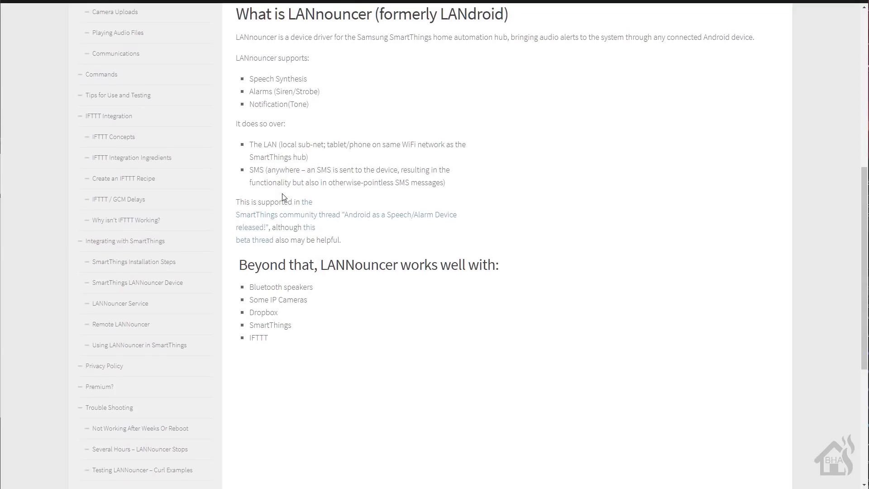
scroll(up, 3)
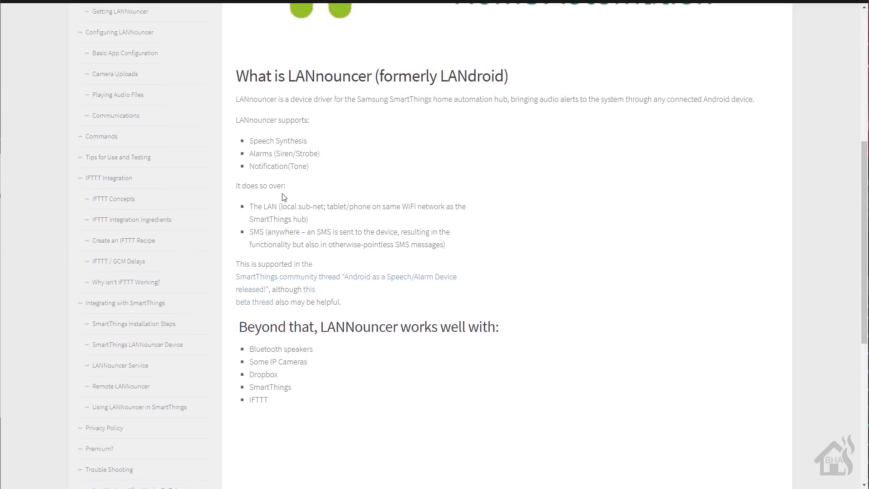
scroll(up, 3)
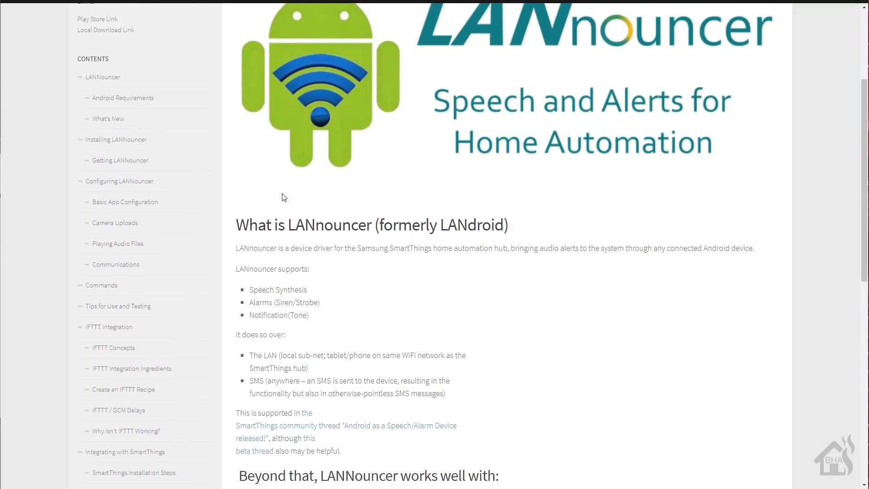
scroll(up, 3)
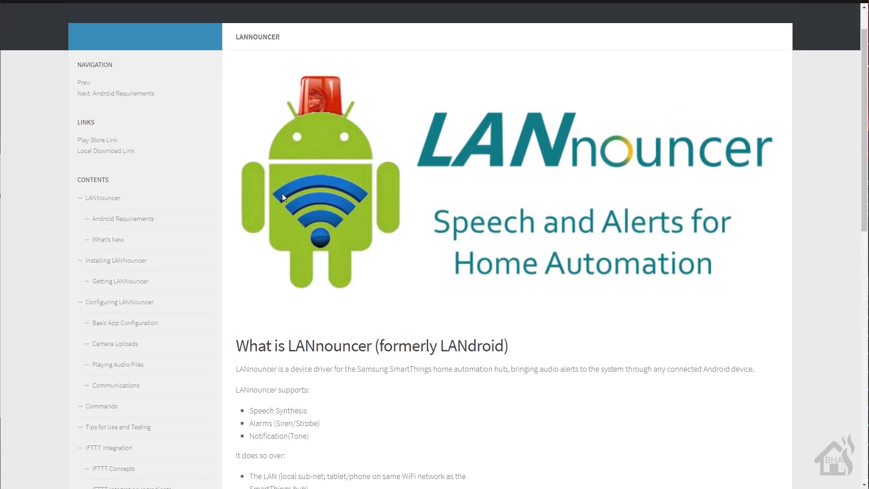
scroll(up, 3)
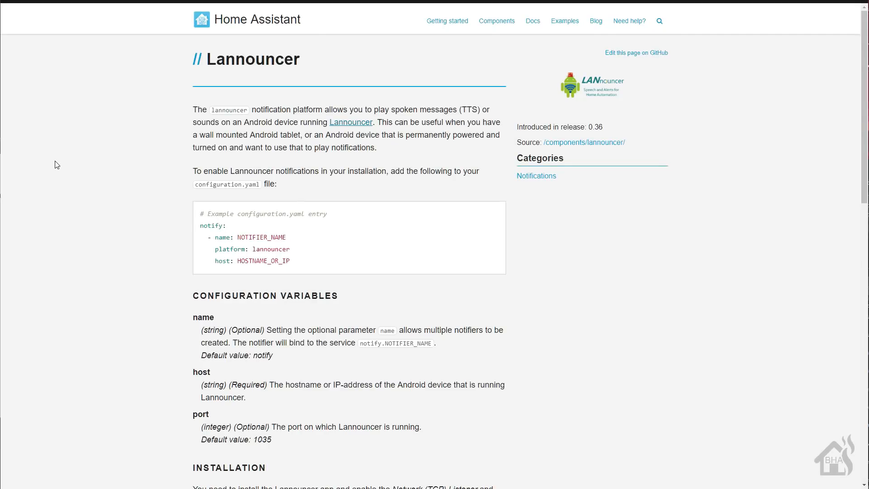
scroll(down, 3)
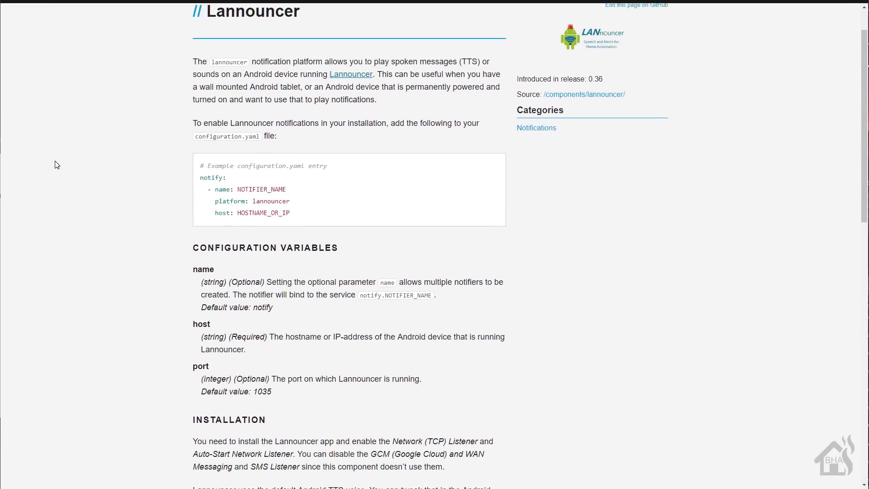
scroll(down, 3)
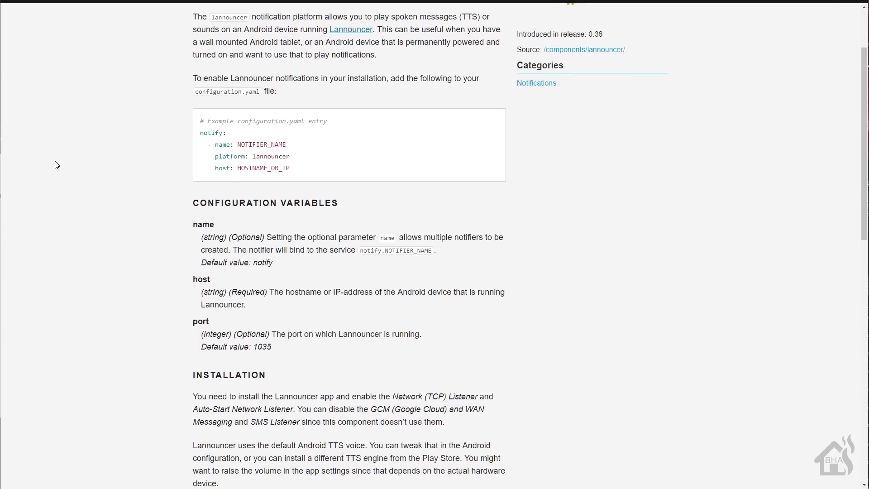
scroll(down, 3)
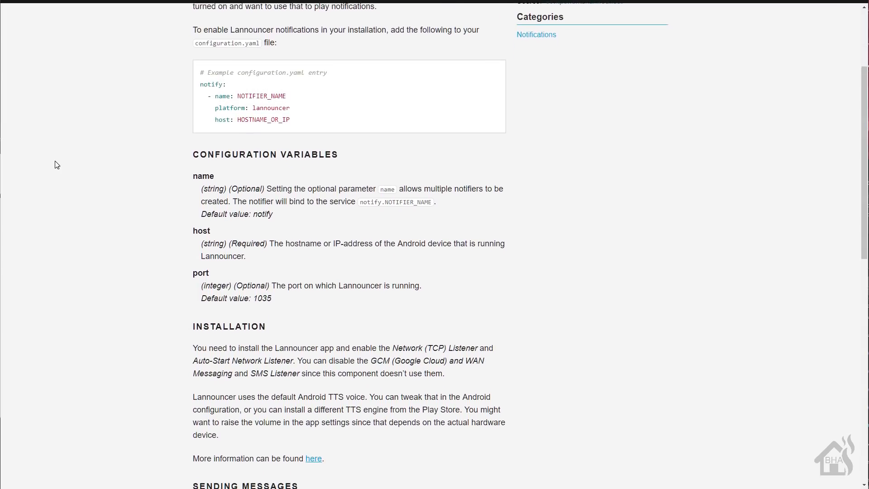
scroll(down, 3)
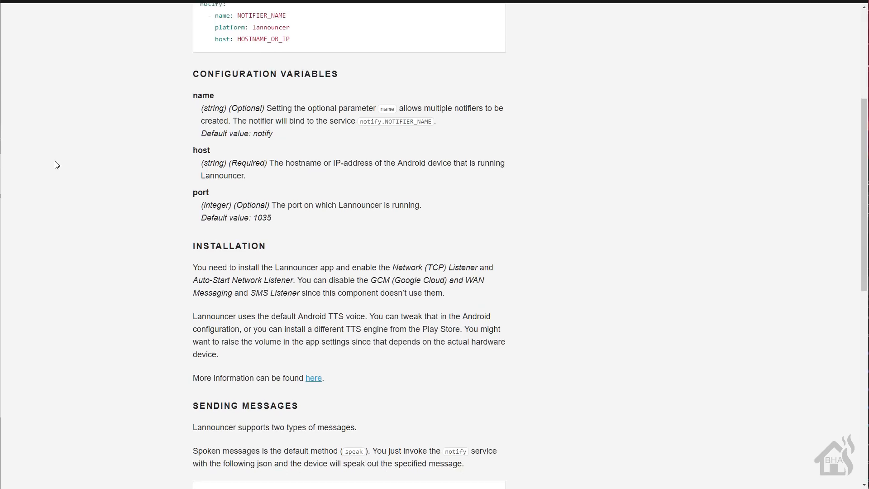
scroll(down, 3)
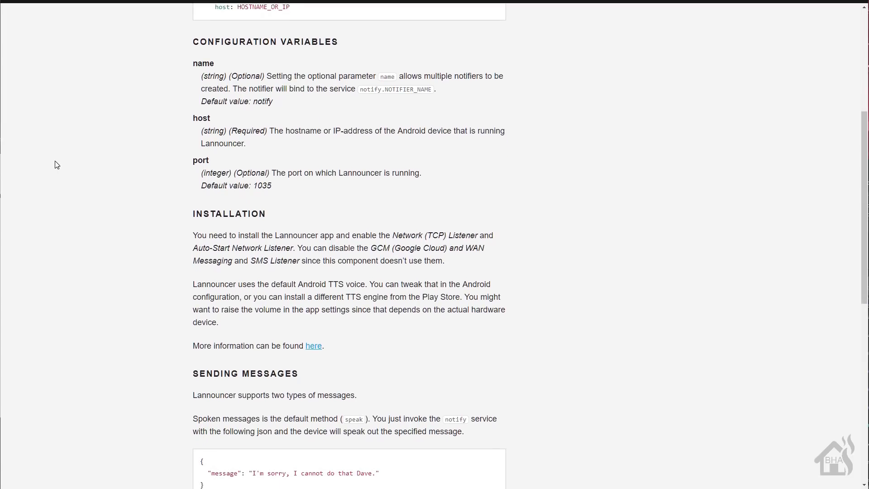
scroll(down, 3)
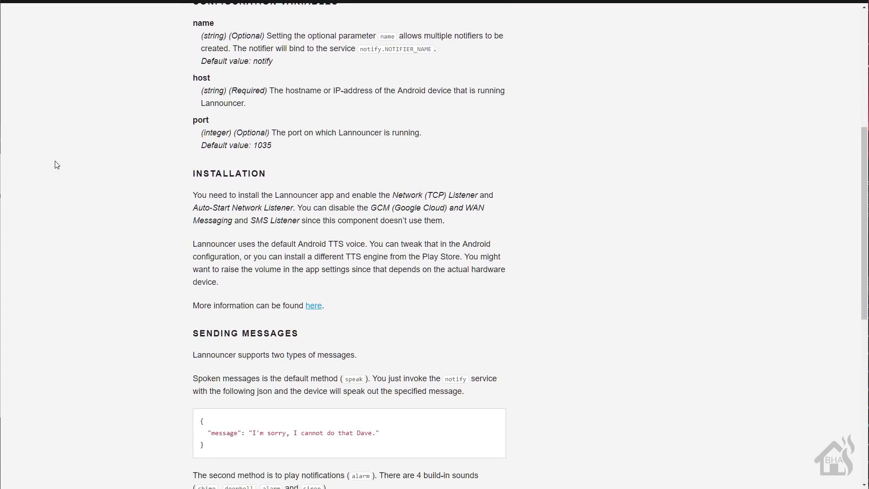
scroll(down, 3)
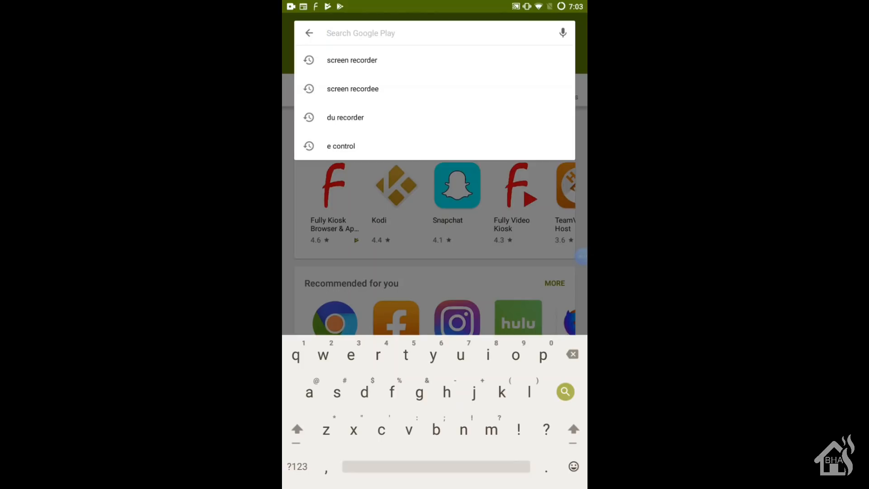
Step: Search Play Store for 'lan', install KeyBounce's LANnouncer and accept its permissions
text(lan)
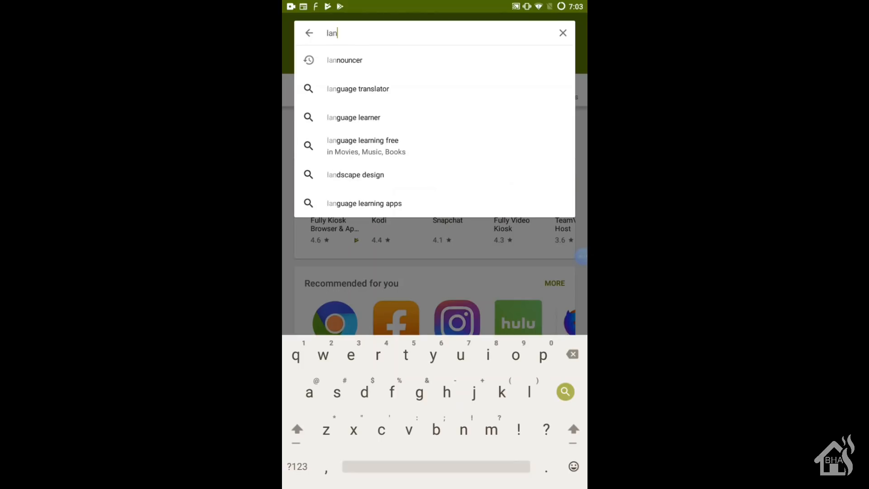
click(344, 60)
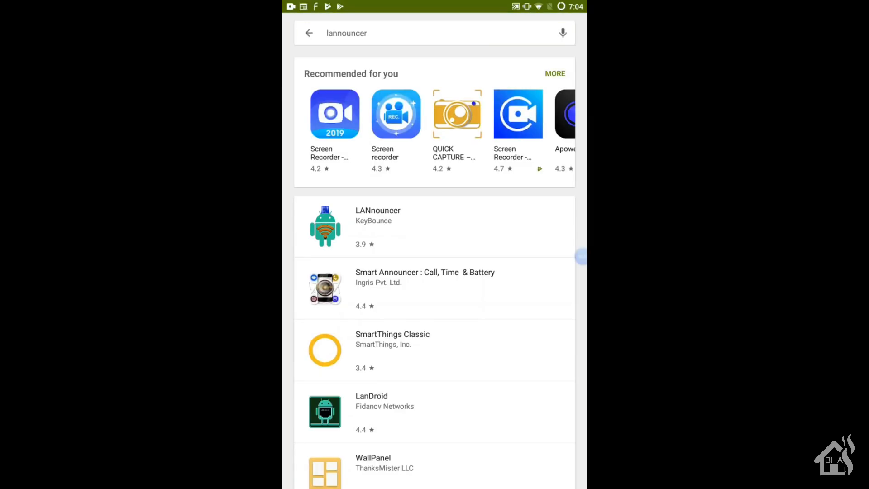
click(377, 227)
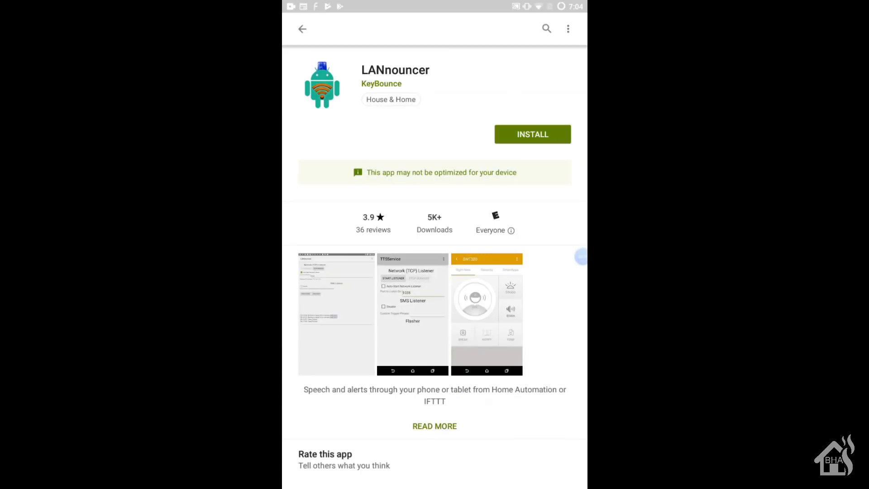
click(531, 134)
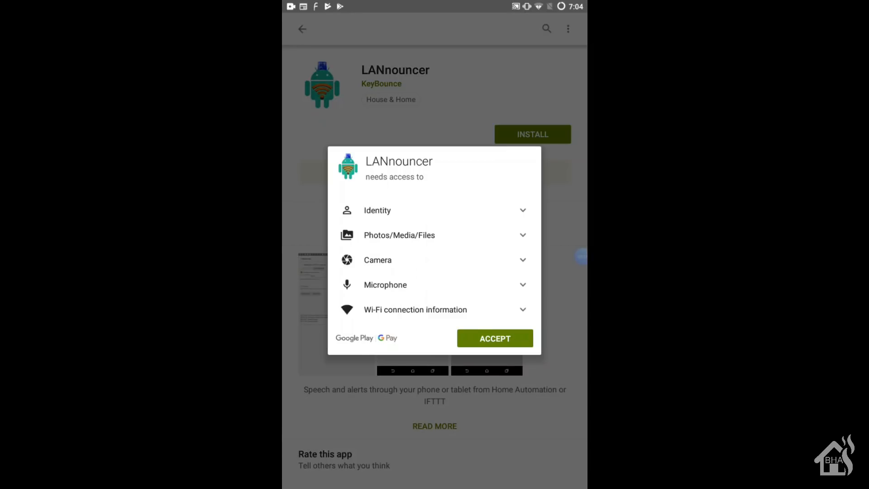
click(495, 337)
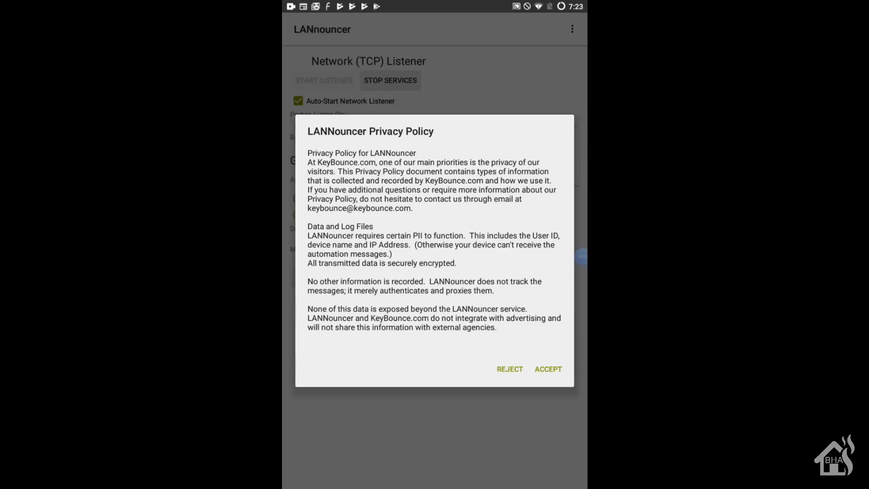
Step: Accept the LANnouncer Privacy Policy to reach the Network (TCP) Listener settings
click(548, 369)
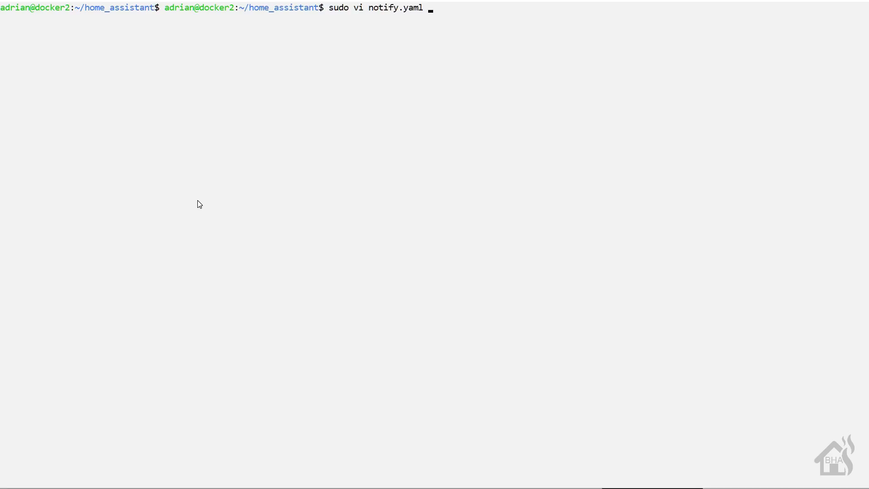
Step: In notify.yaml, add a '- platform: lannouncer' entry under the iOS push entries
key(Return)
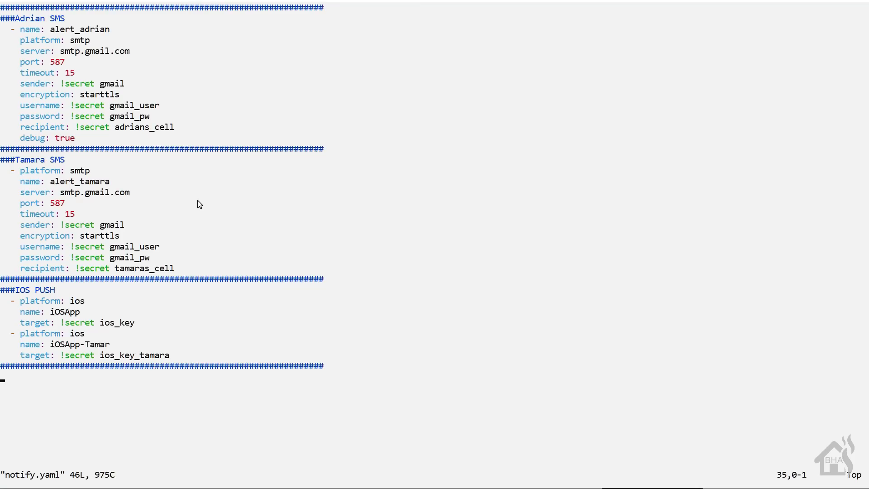
key(i)
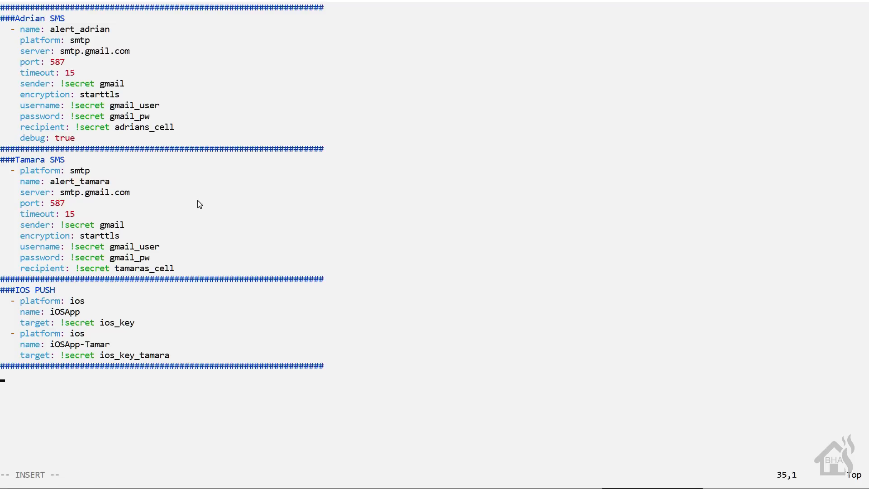
text(-)
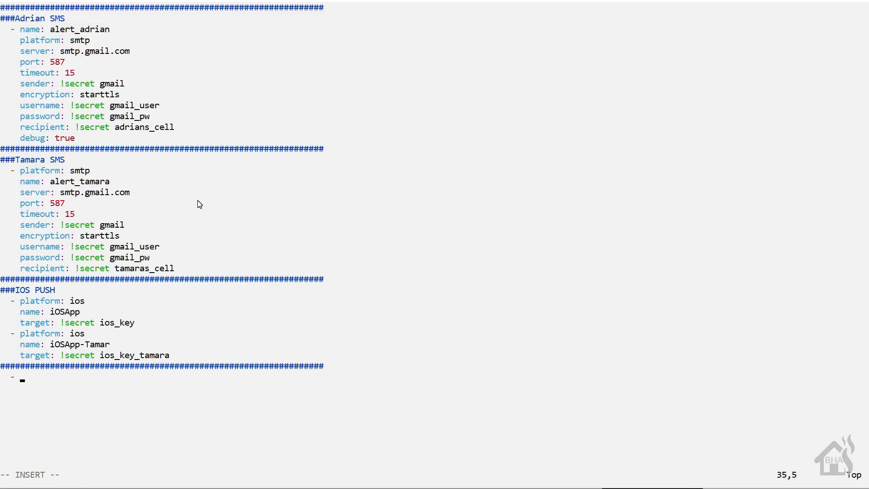
text(platform:)
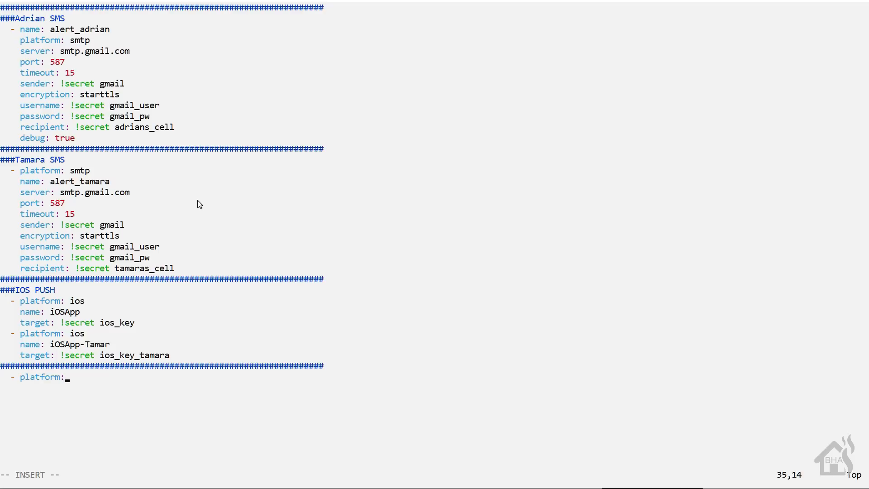
text(lan)
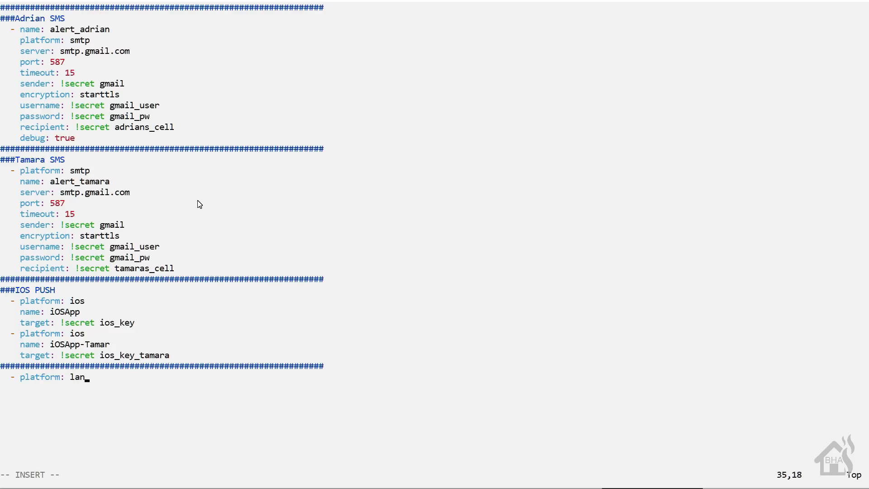
text(nouncer)
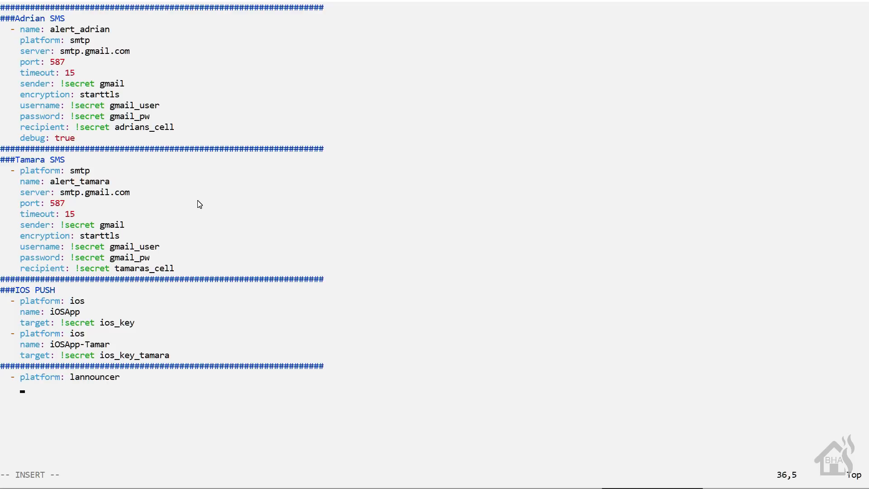
Step: Give the entry 'name: office_lannouncer' and a 'host:' line starting 10.10.1
text(name: o)
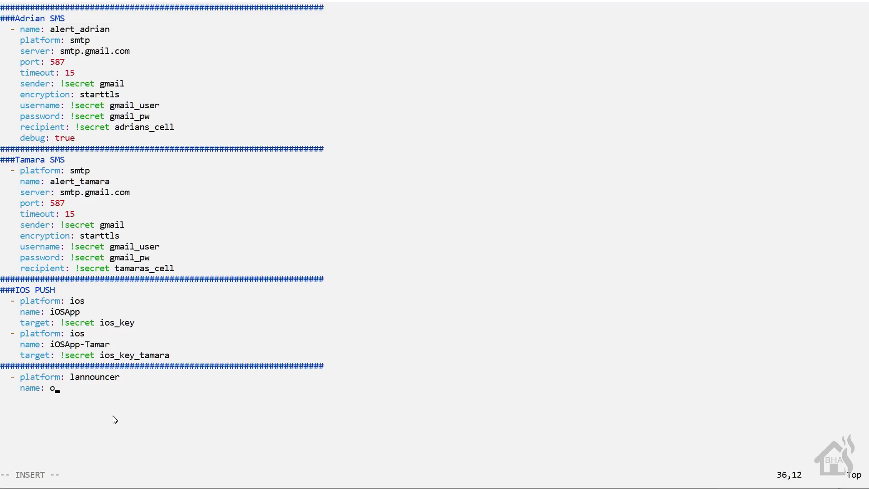
text(ffice_lann)
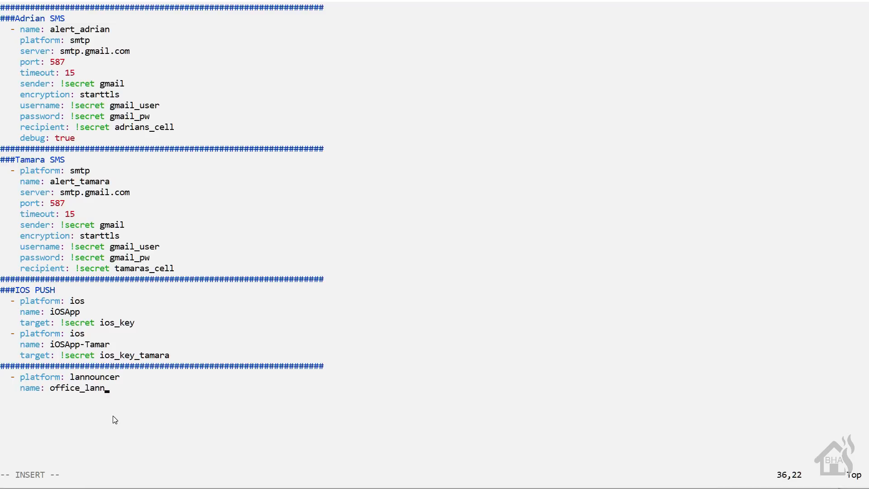
text(ouncer)
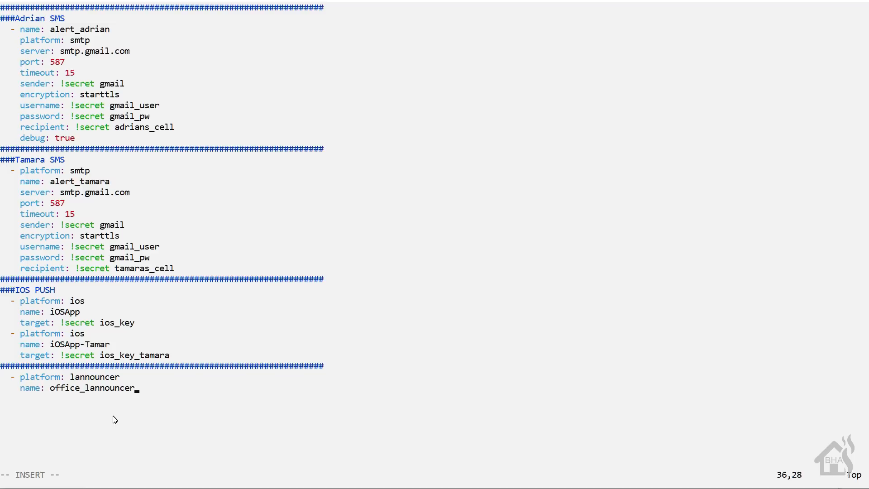
key(enter)
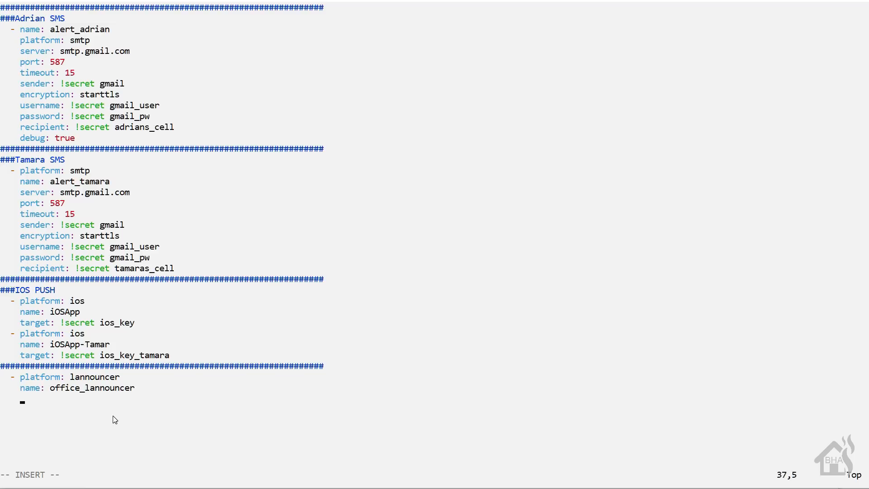
text(host:)
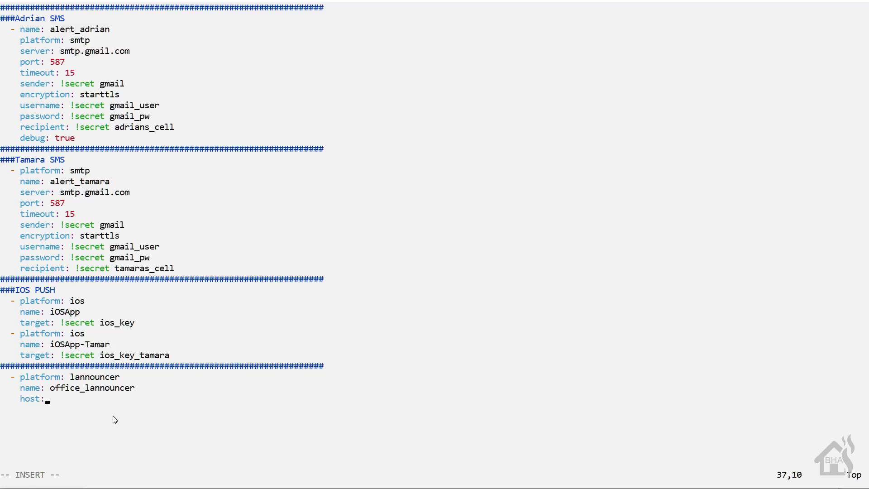
text(10.10.1)
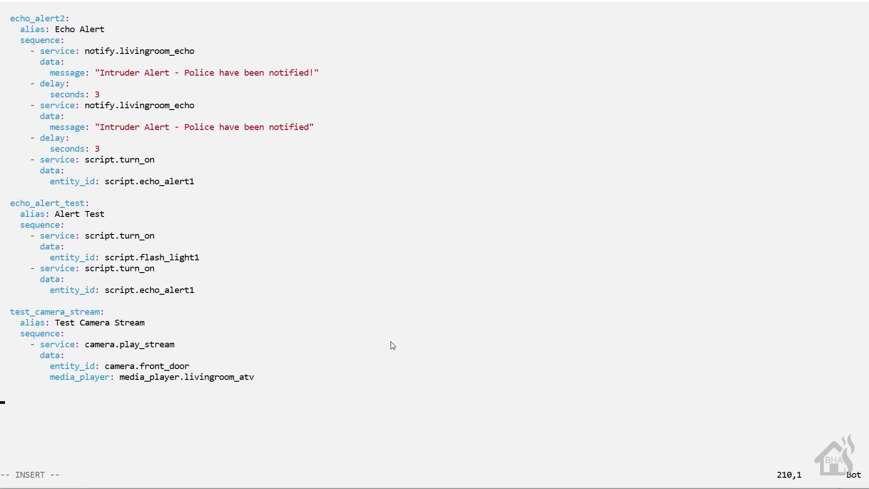
Step: At the end of scripts.yaml, add test_lannouncer with alias 'Lannouncer Test' and 'sequence:'
text(tes)
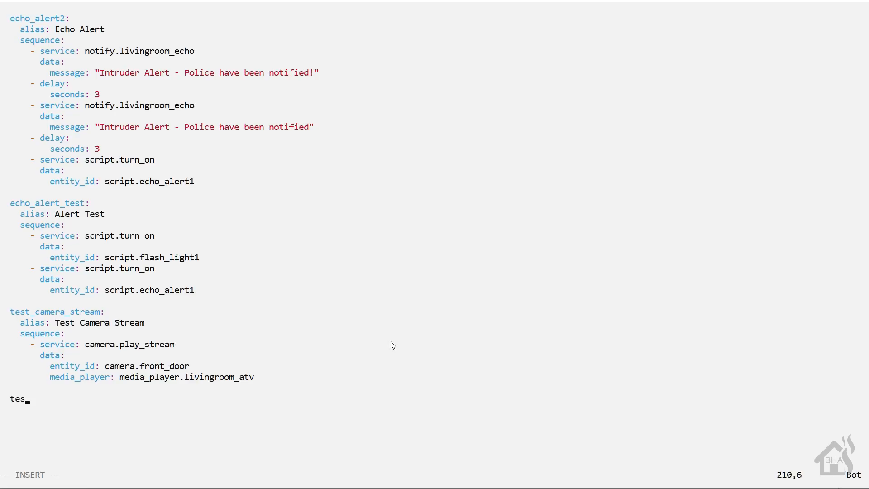
text(t_lannouncer:)
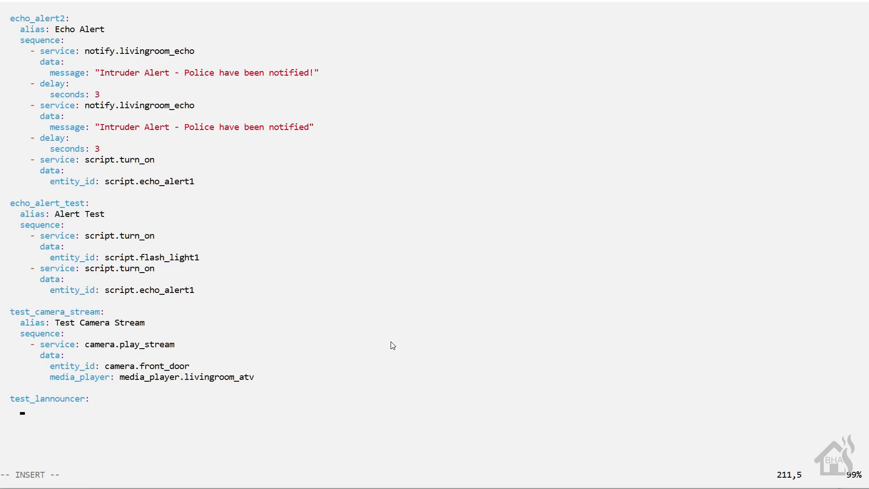
text(alias:)
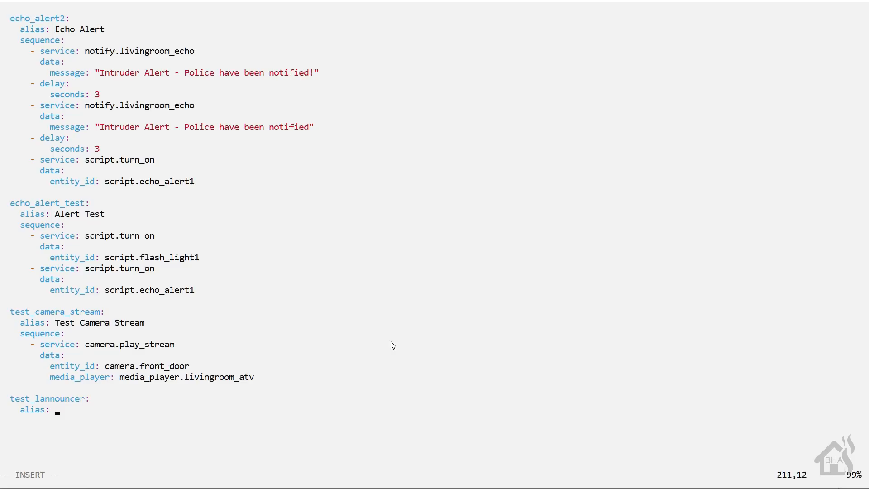
text(Lannouncer Test)
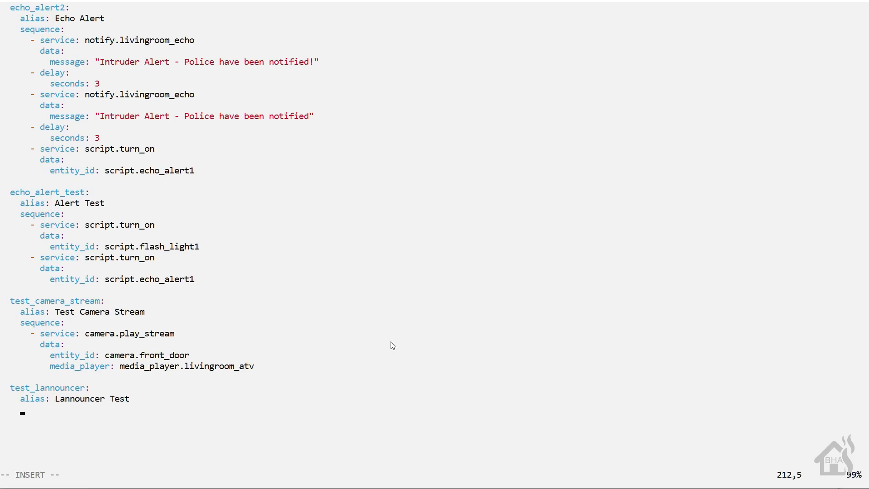
text(sequence)
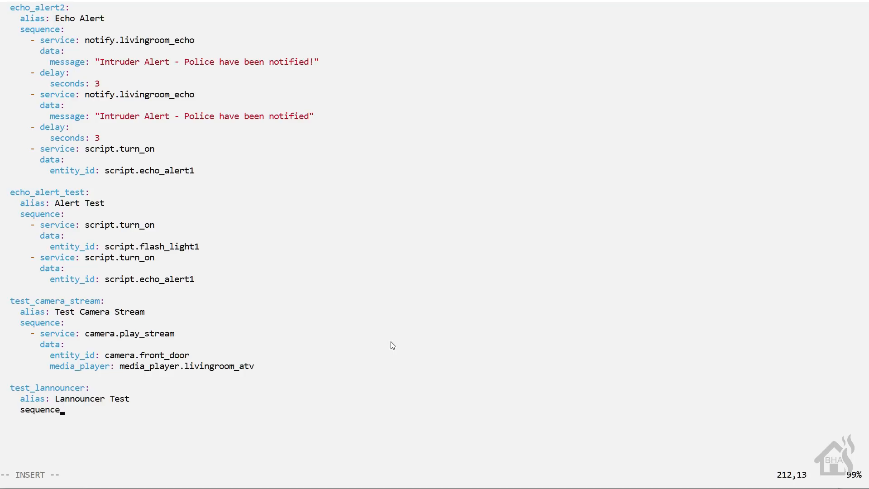
key(Enter)
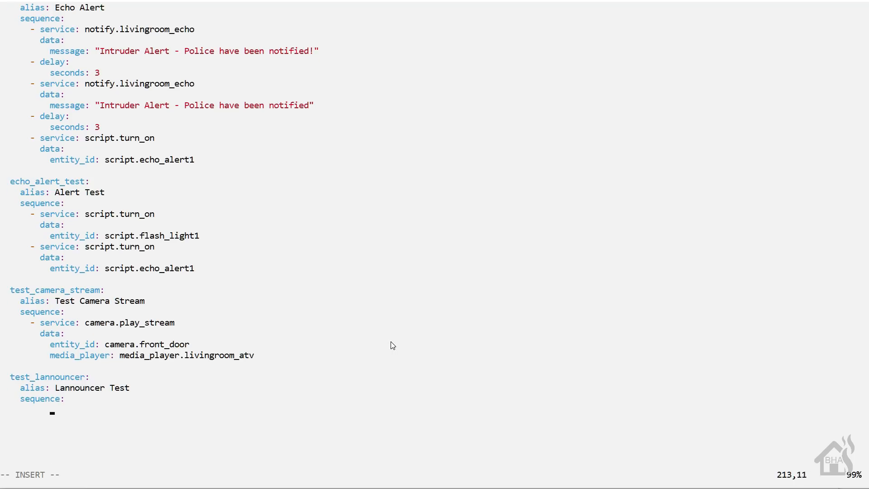
Step: Under the sequence, add '- service: notify.office_lannouncer'
text(-)
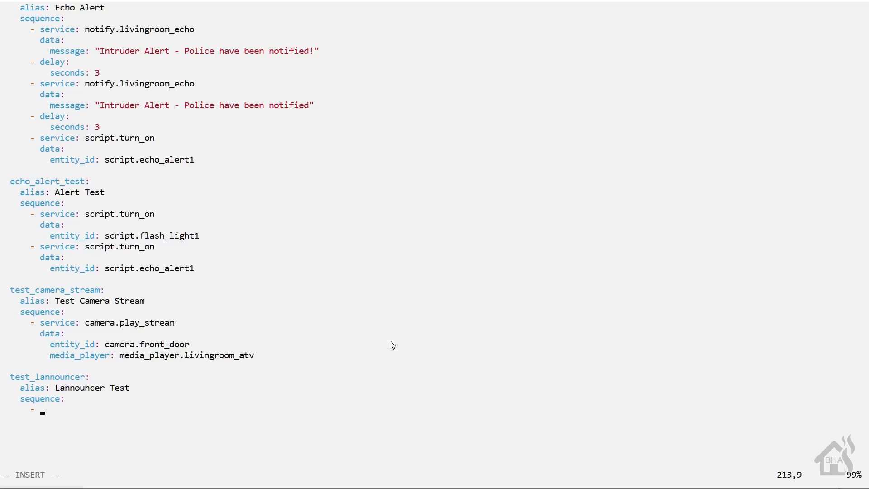
text(service:)
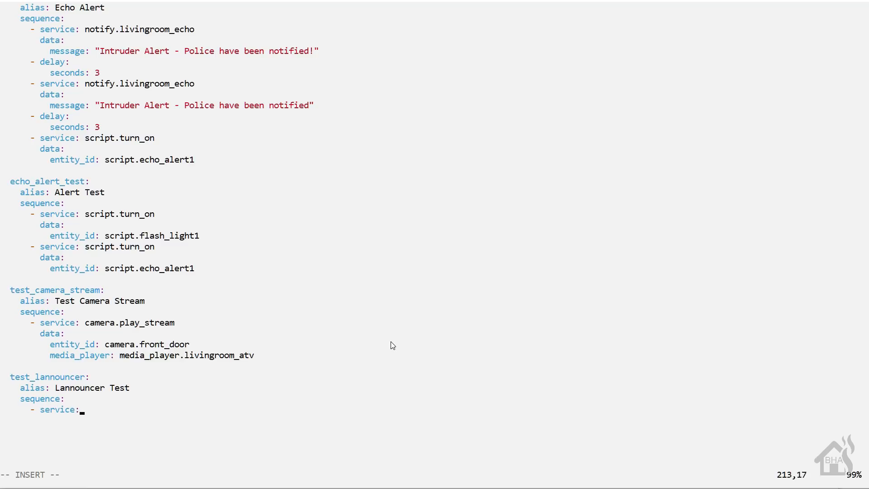
text(notify.)
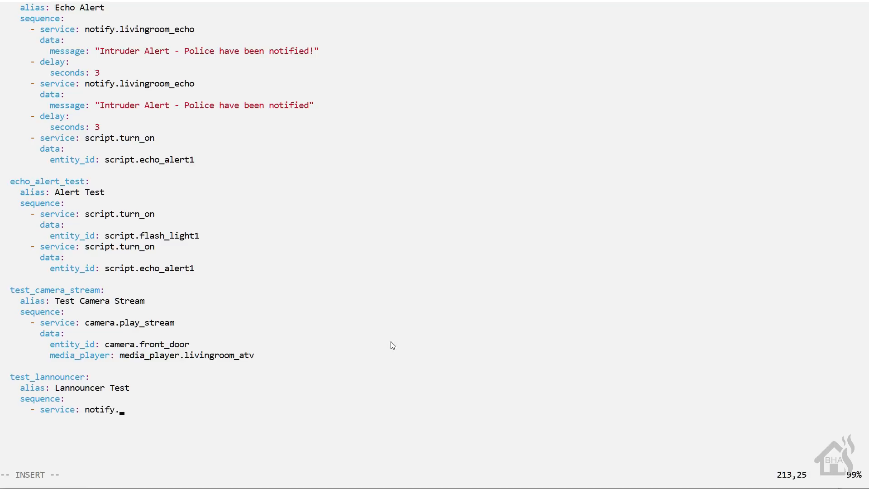
text(office_)
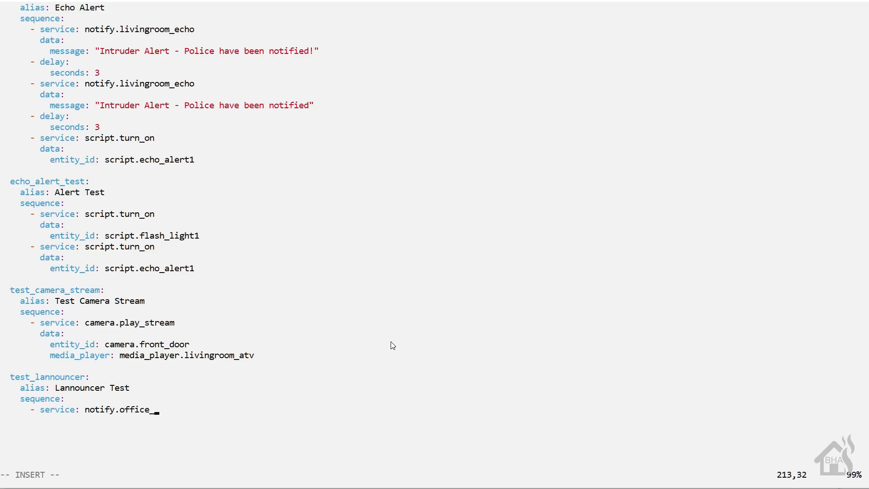
text(lannouncer)
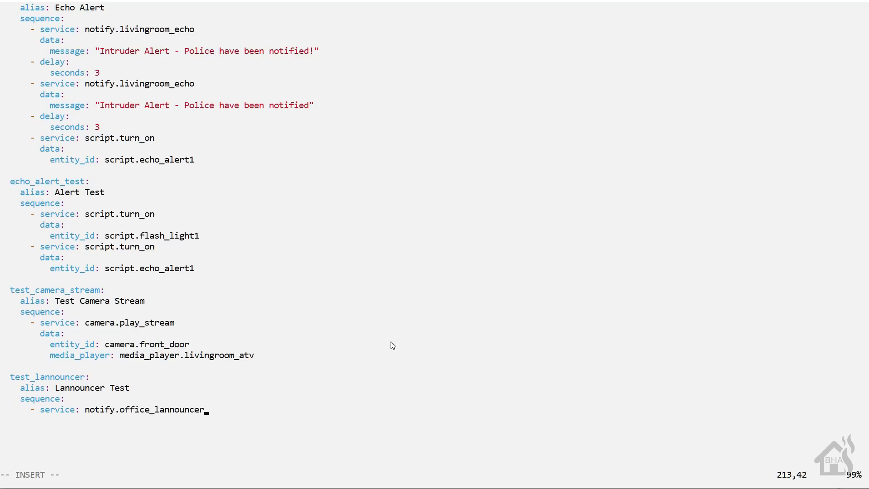
key(Return)
text(data:)
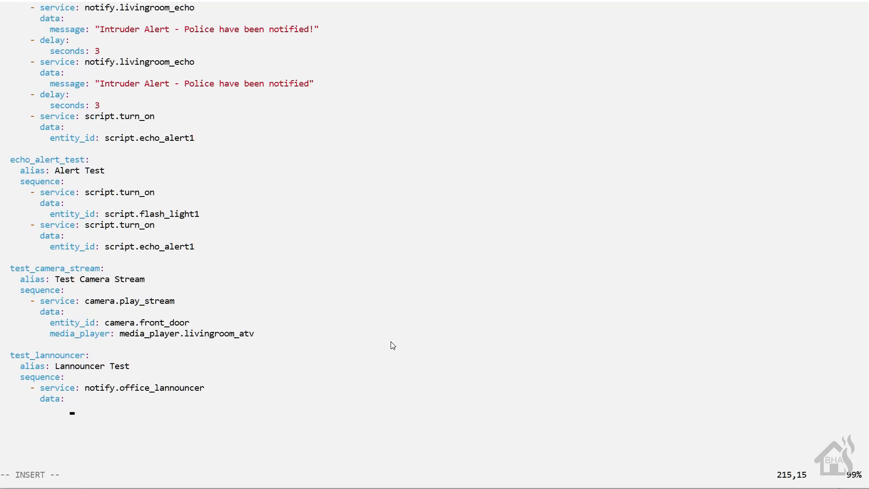
Step: Add message: 'ALERT! This is a test message!' under data with correct indentation
key(Left)
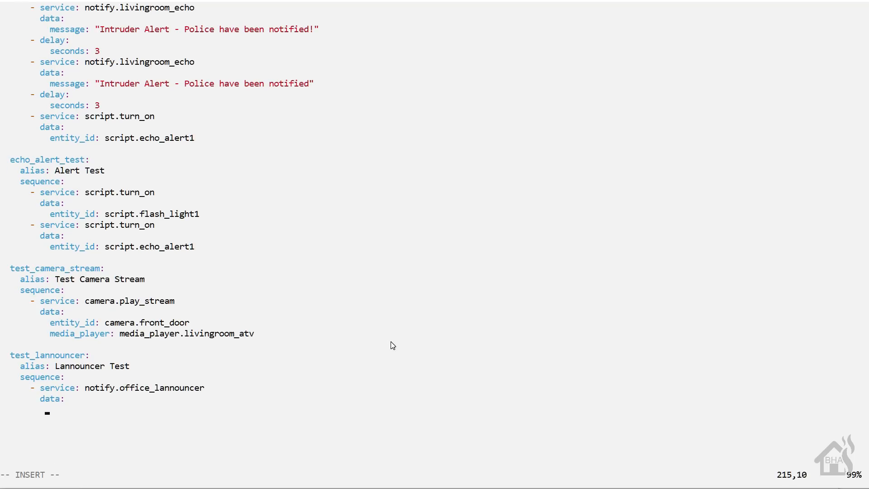
text(message:)
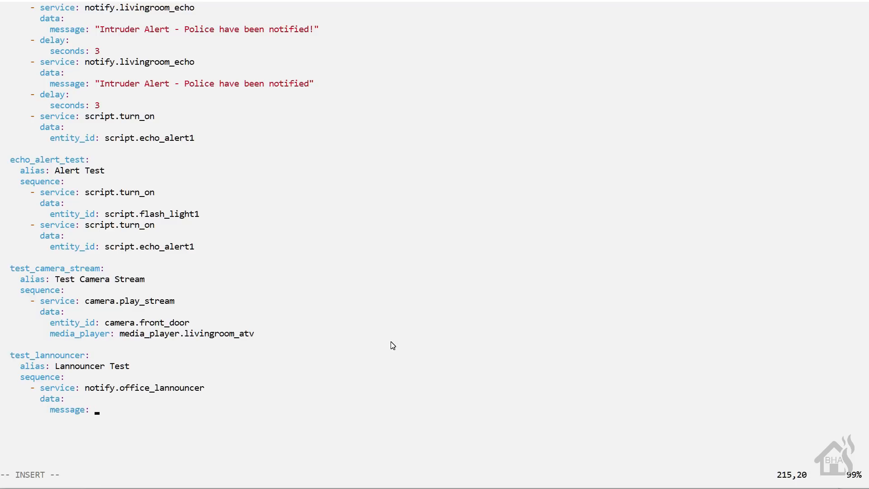
text('ALERT)
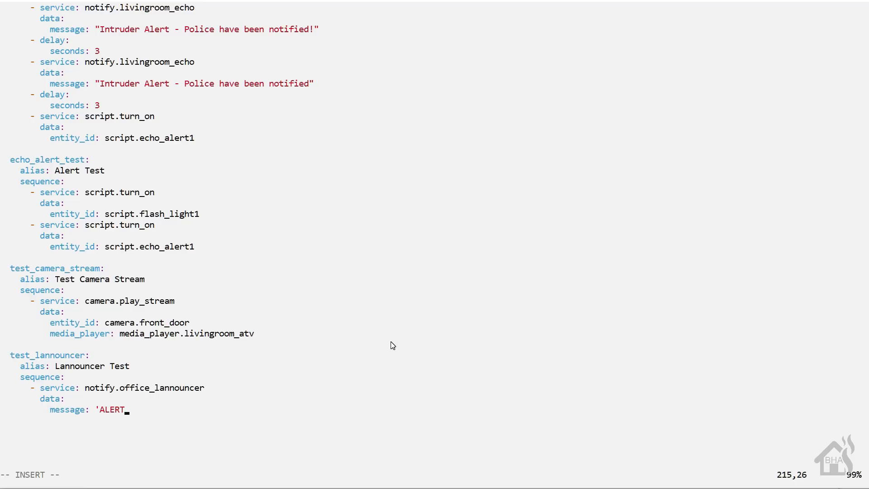
text(! This)
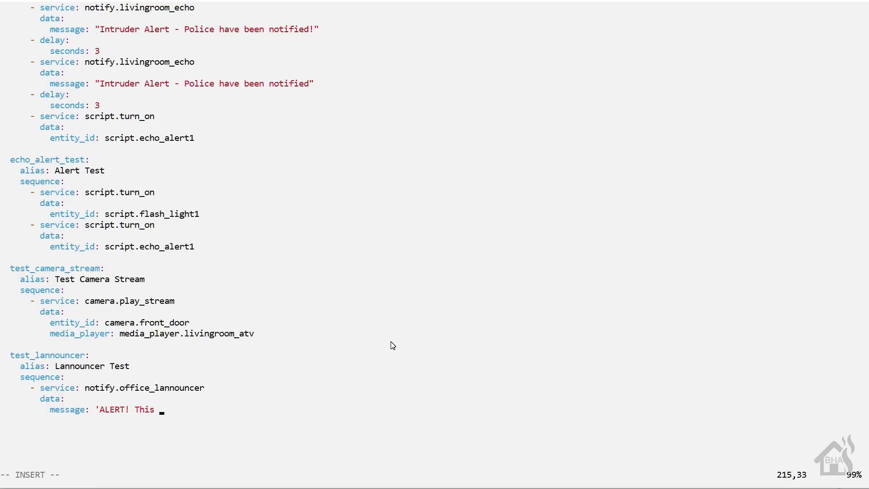
text(is a test message)
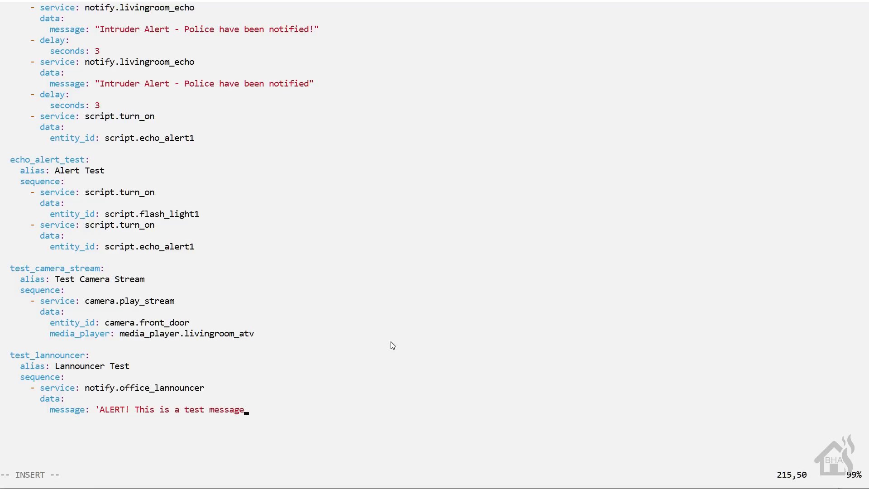
text(!')
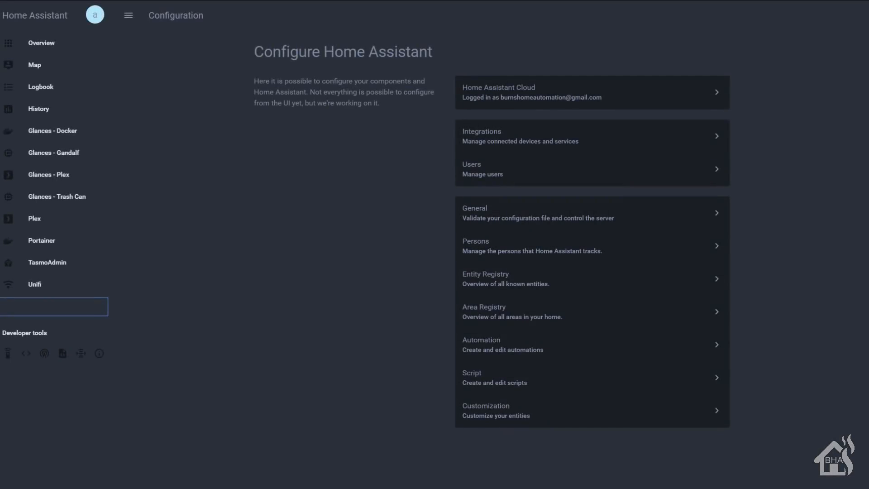
mouse_move(546, 449)
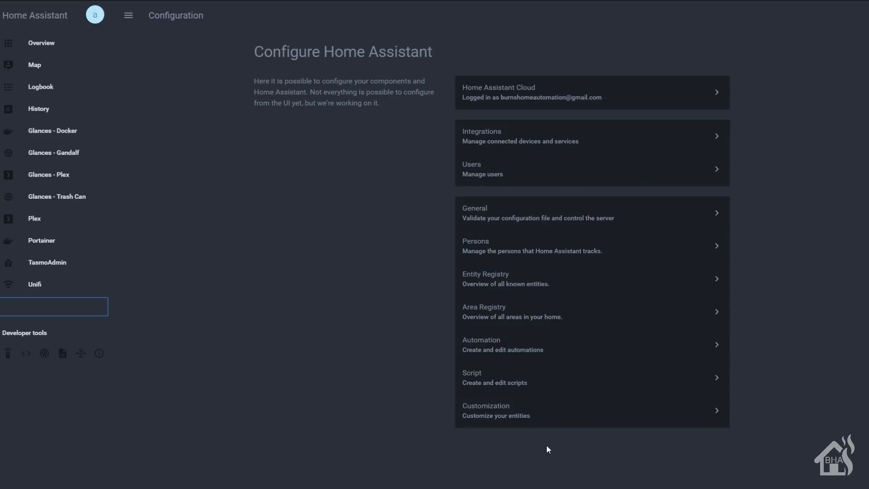
mouse_move(506, 204)
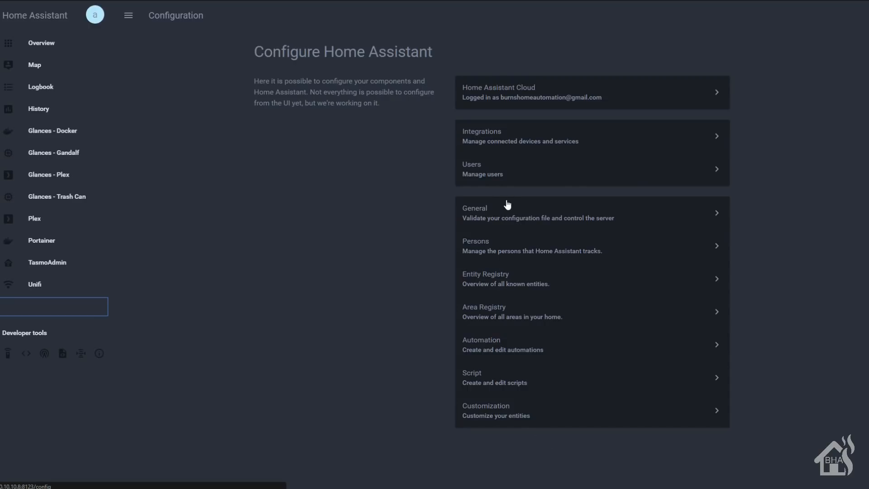
Step: In Configuration > General, confirm 'Configuration valid!' and restart the server
click(504, 212)
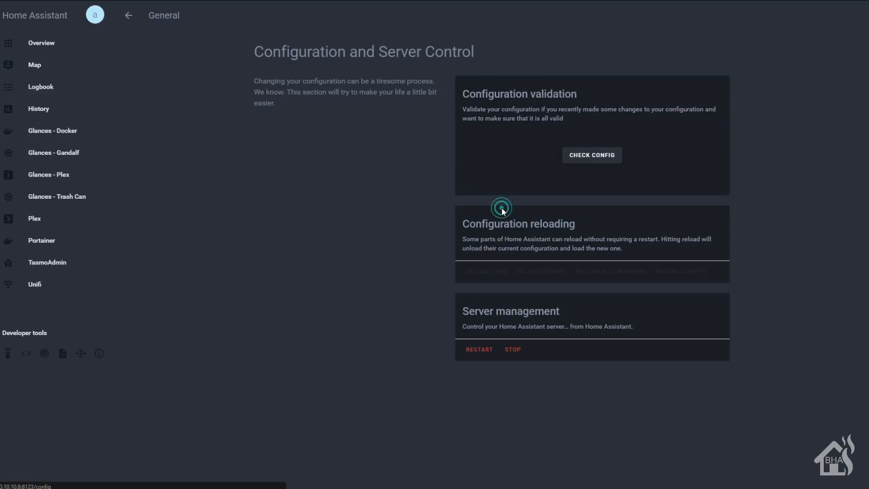
click(591, 155)
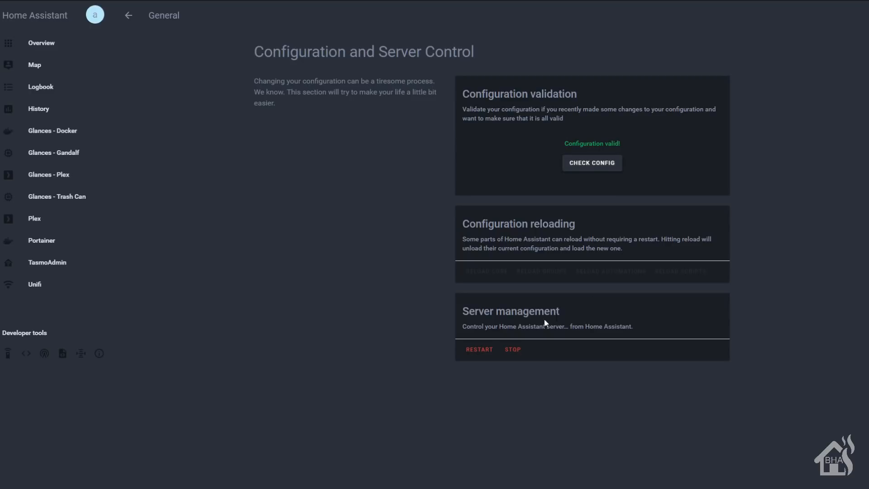
mouse_move(478, 358)
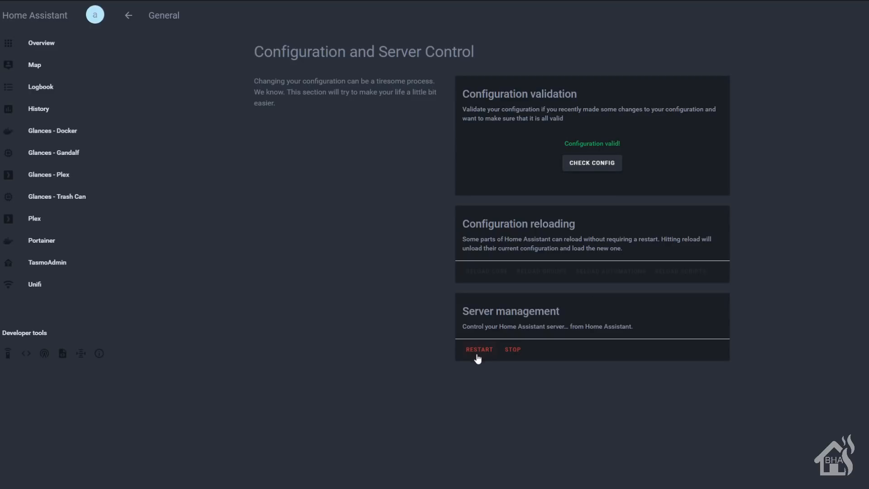
click(478, 349)
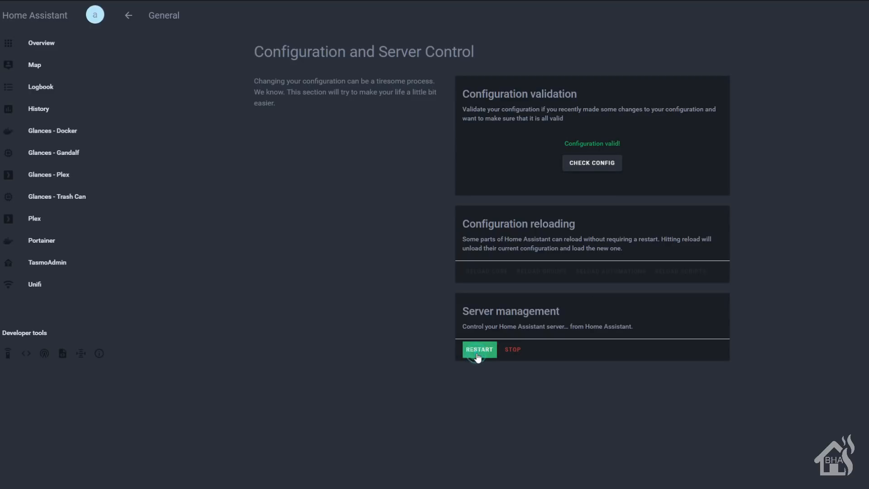